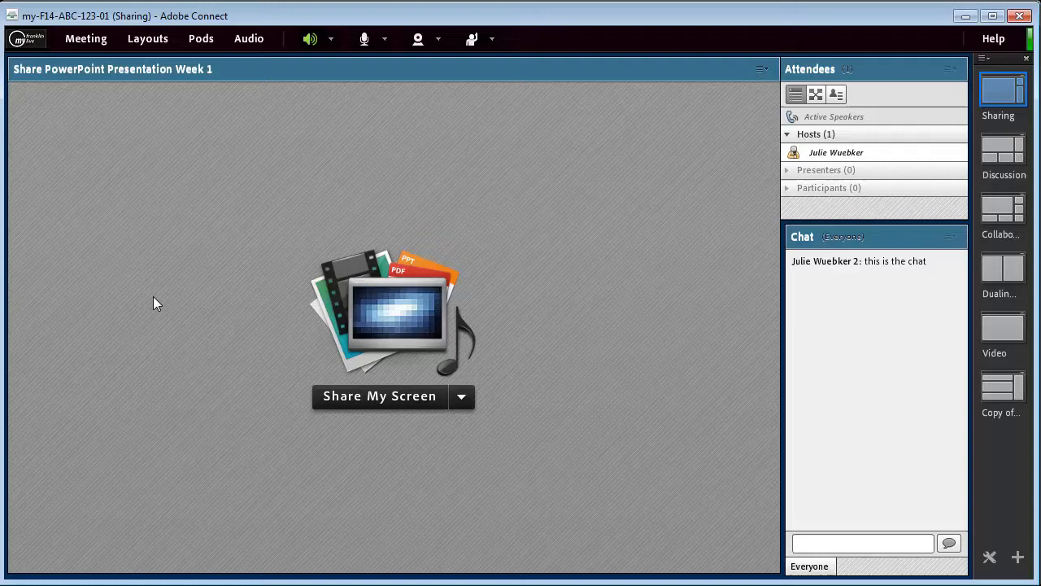
mouse_move(650, 328)
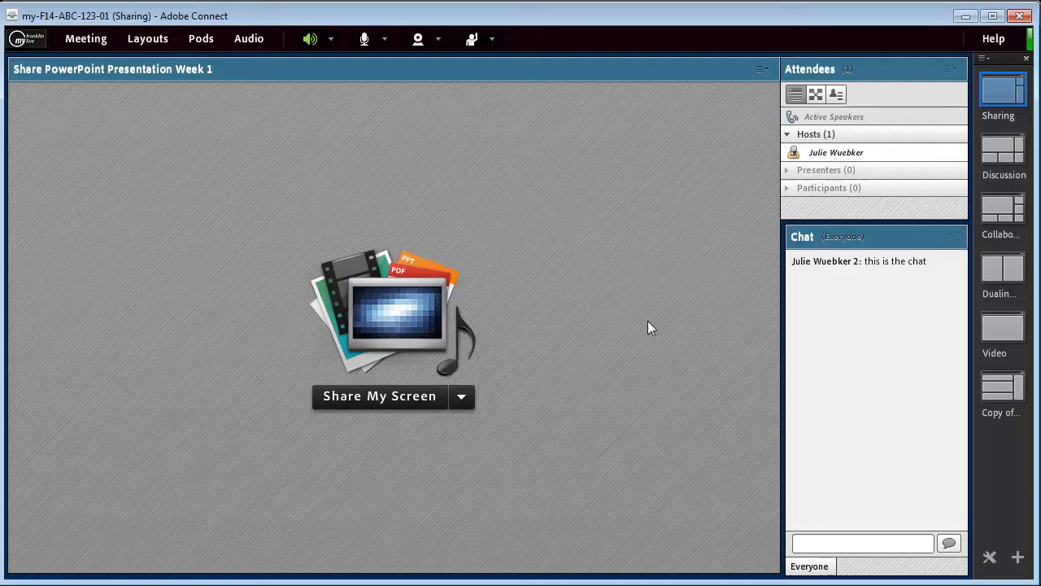
mouse_move(521, 260)
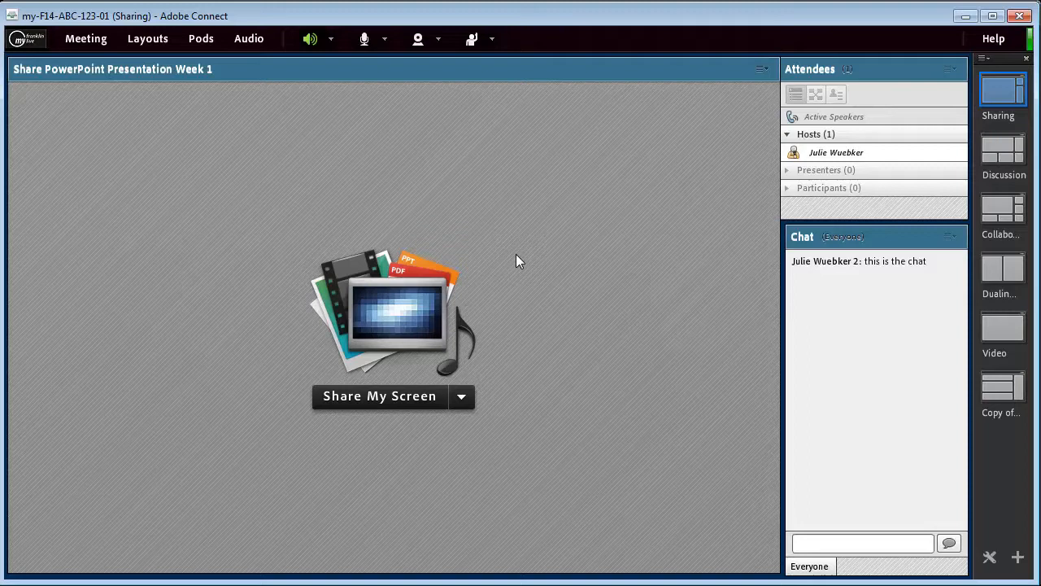
mouse_move(236, 189)
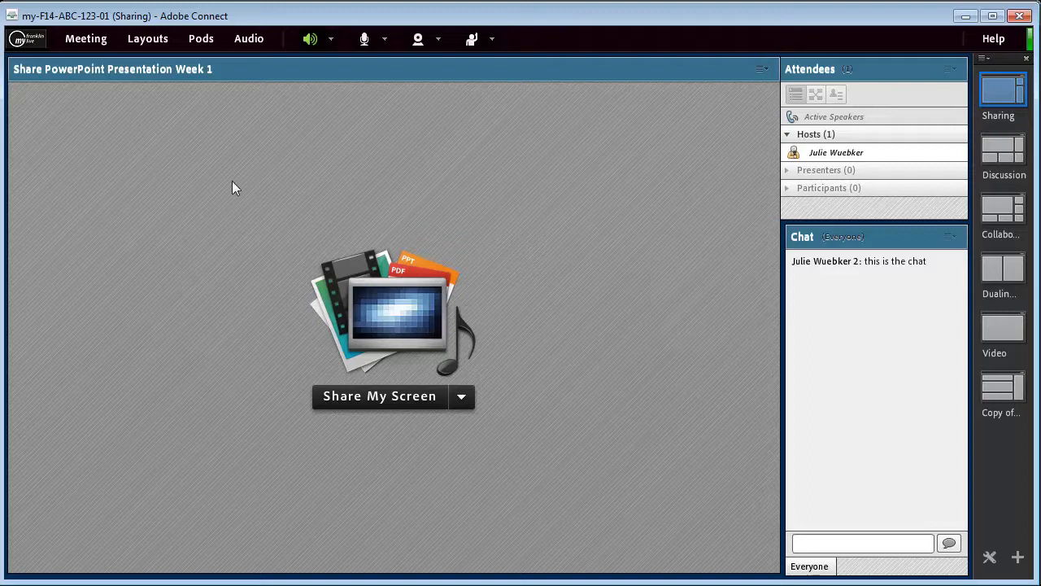
- Switch the meeting into Prepare Mode from the Meeting menu
click(85, 39)
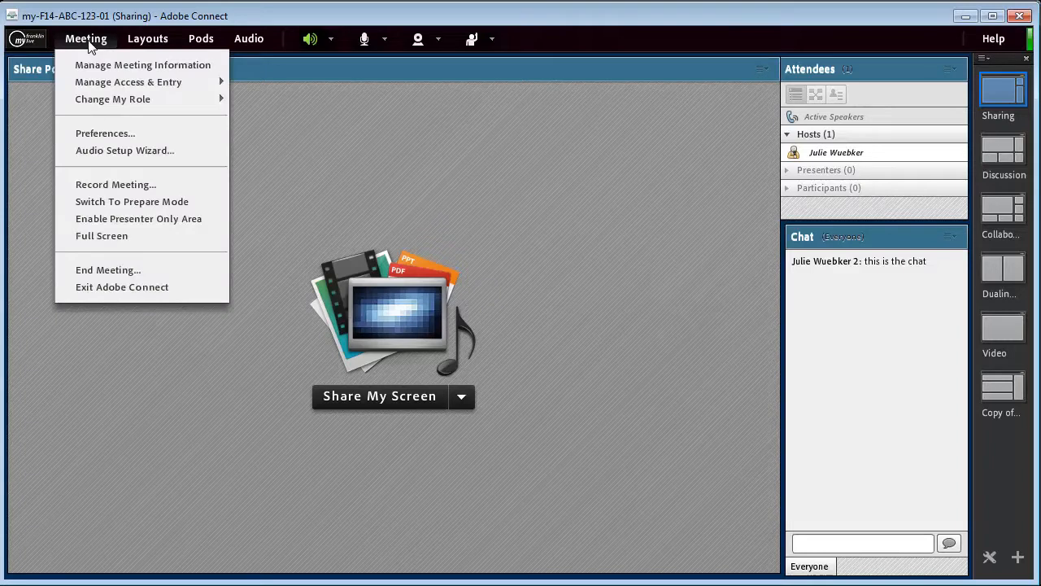
mouse_move(132, 201)
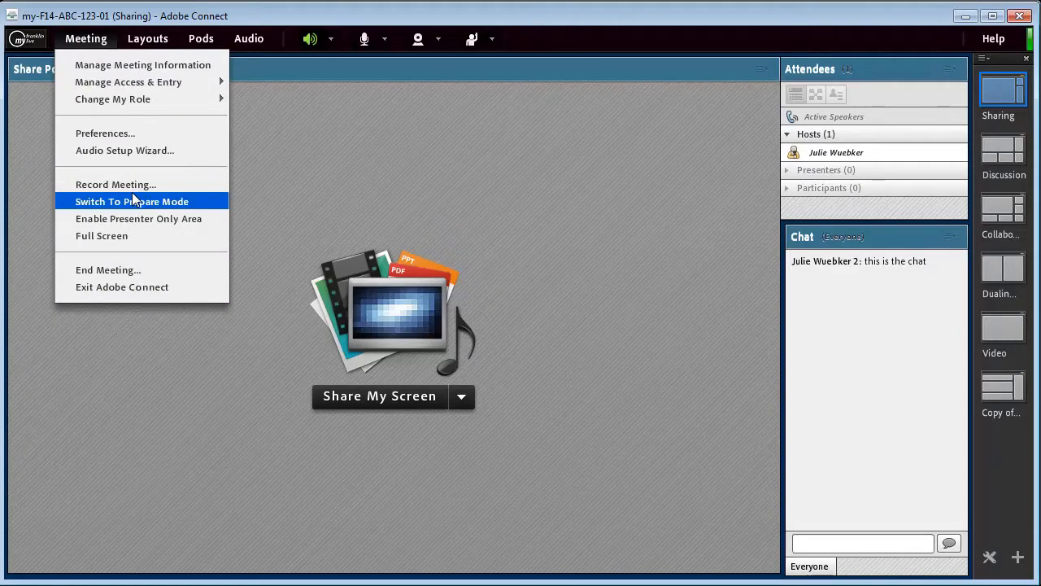
mouse_move(106, 205)
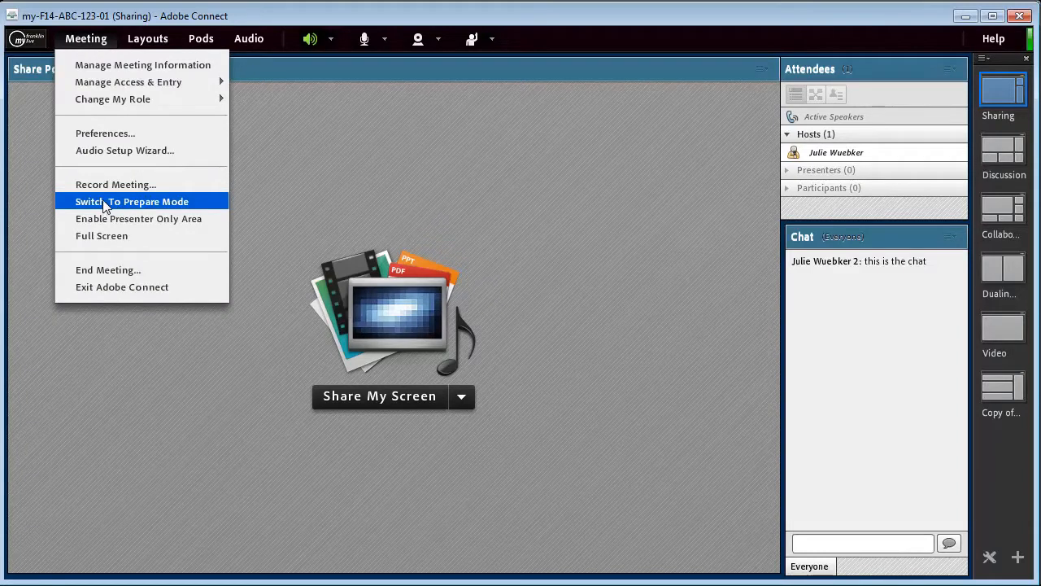
click(130, 202)
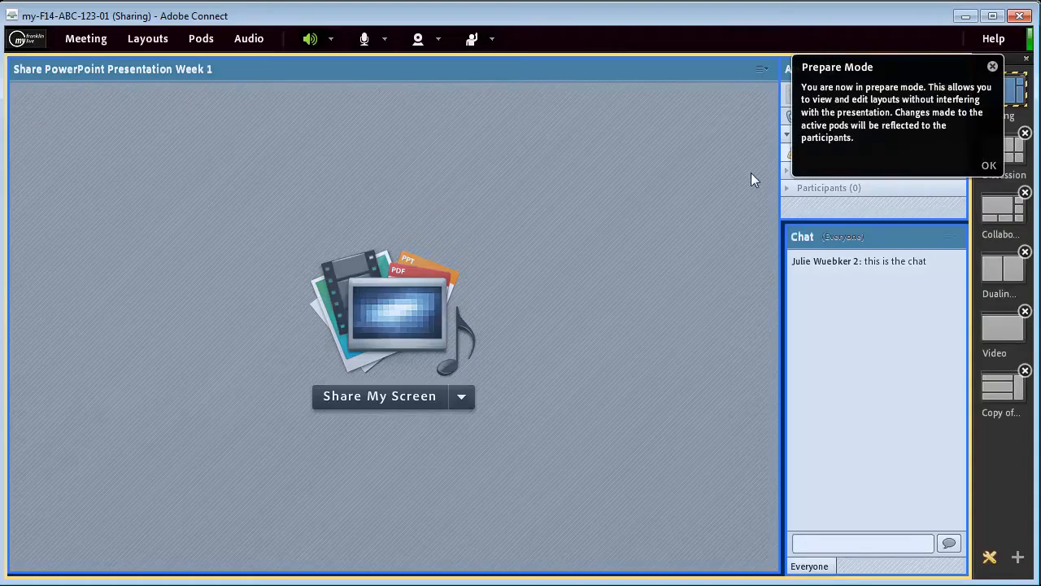
mouse_move(846, 137)
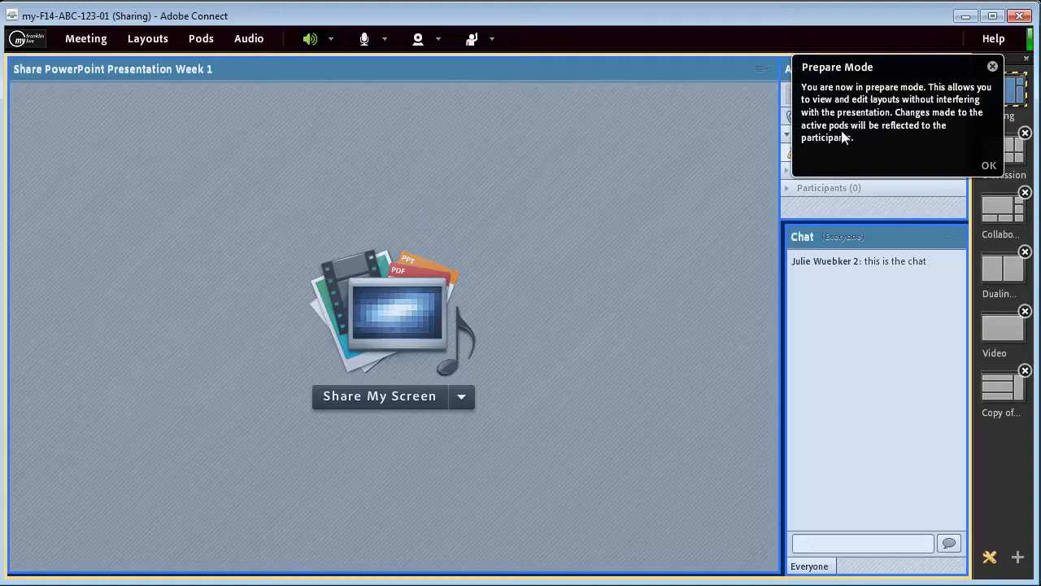
mouse_move(844, 136)
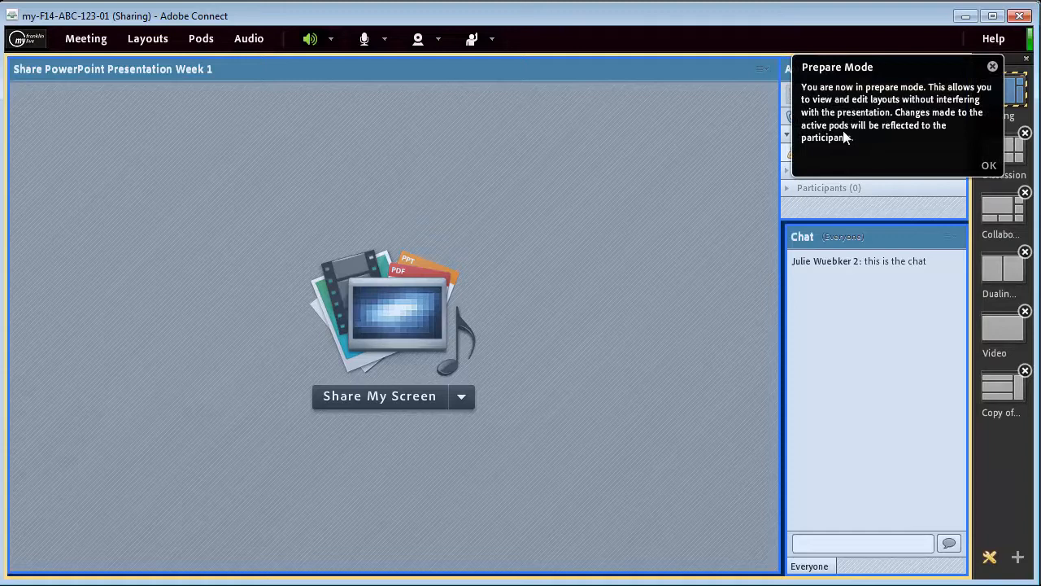
- Dismiss the Prepare Mode notice and select the Discussion layout for editing
click(989, 166)
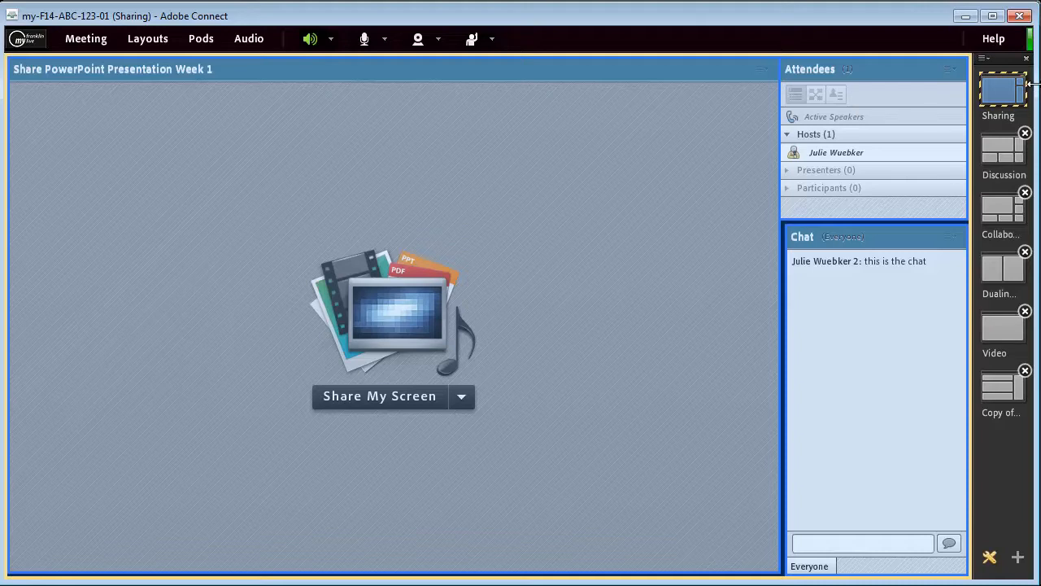
mouse_move(996, 81)
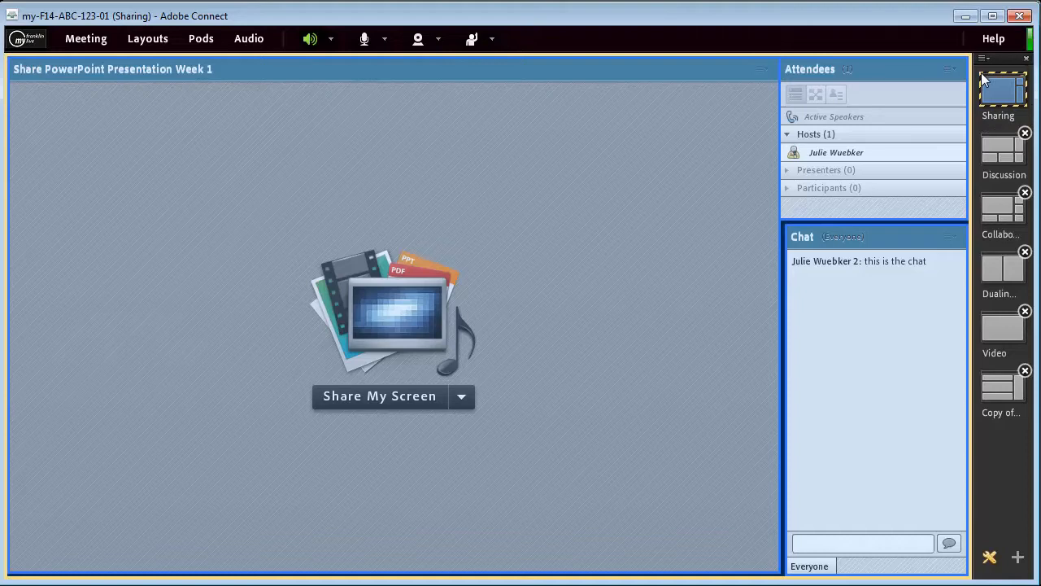
click(1002, 155)
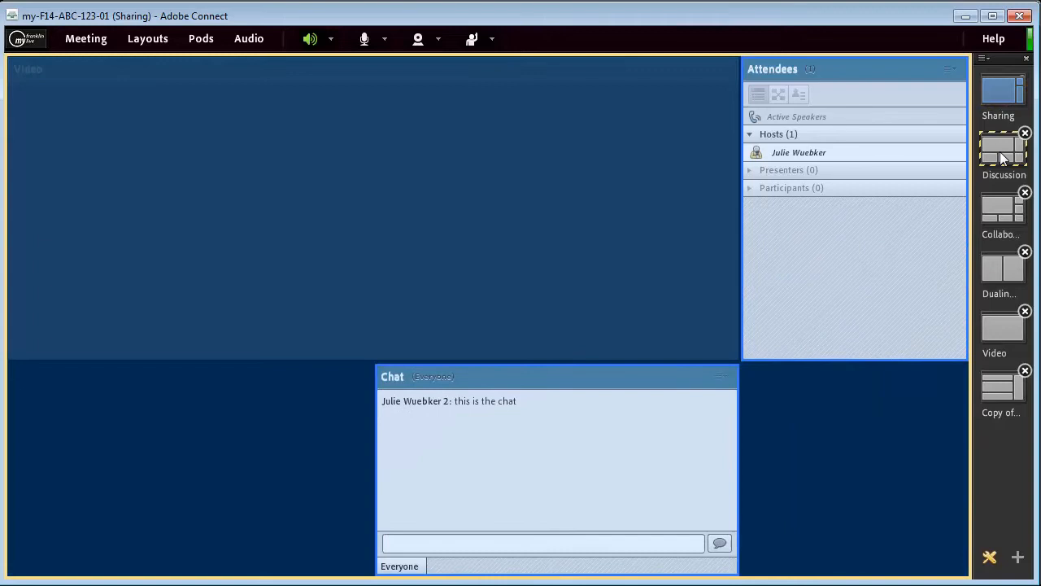
click(1002, 149)
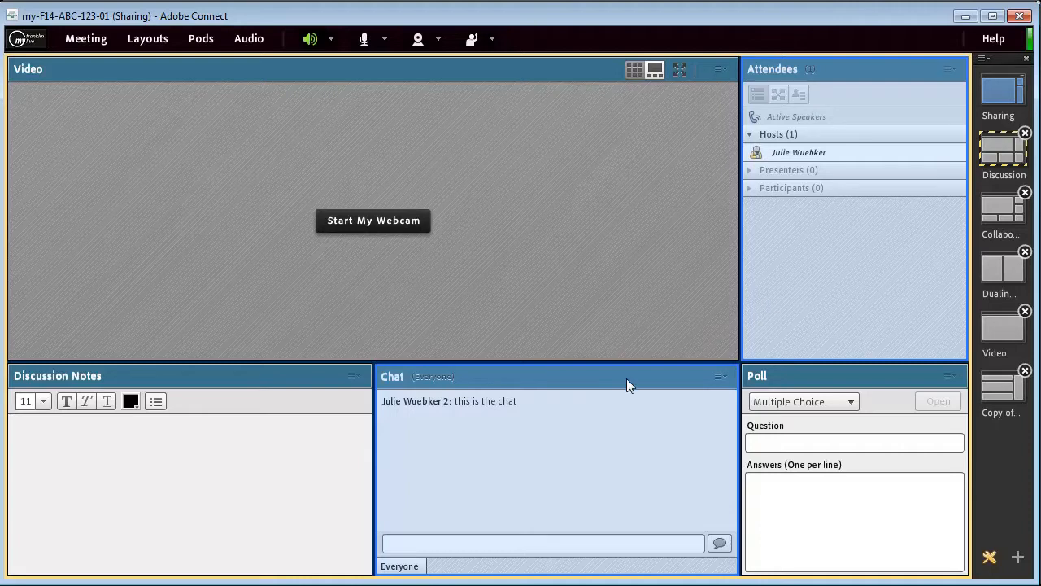
mouse_move(430, 420)
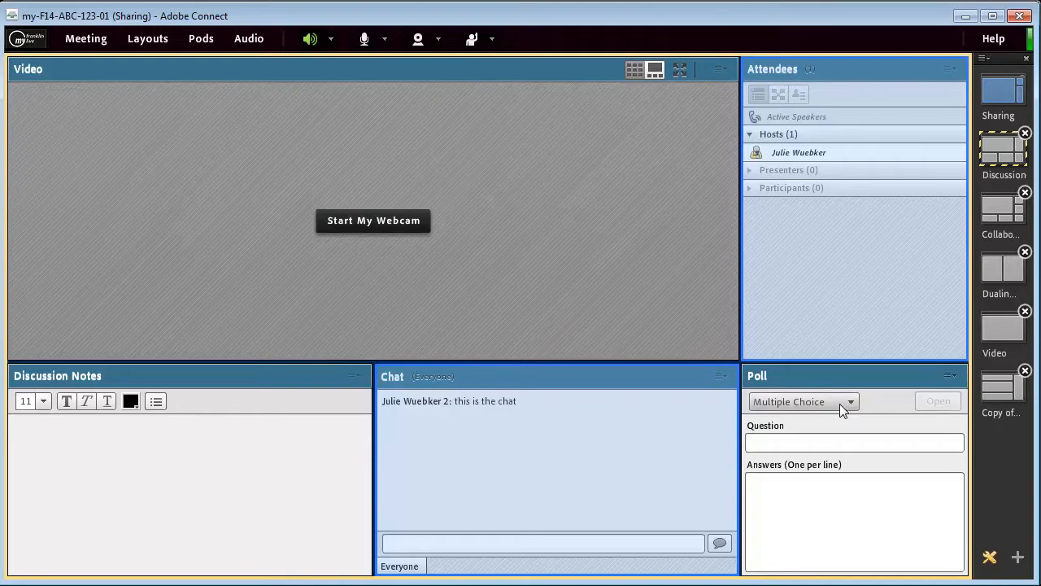
mouse_move(764, 388)
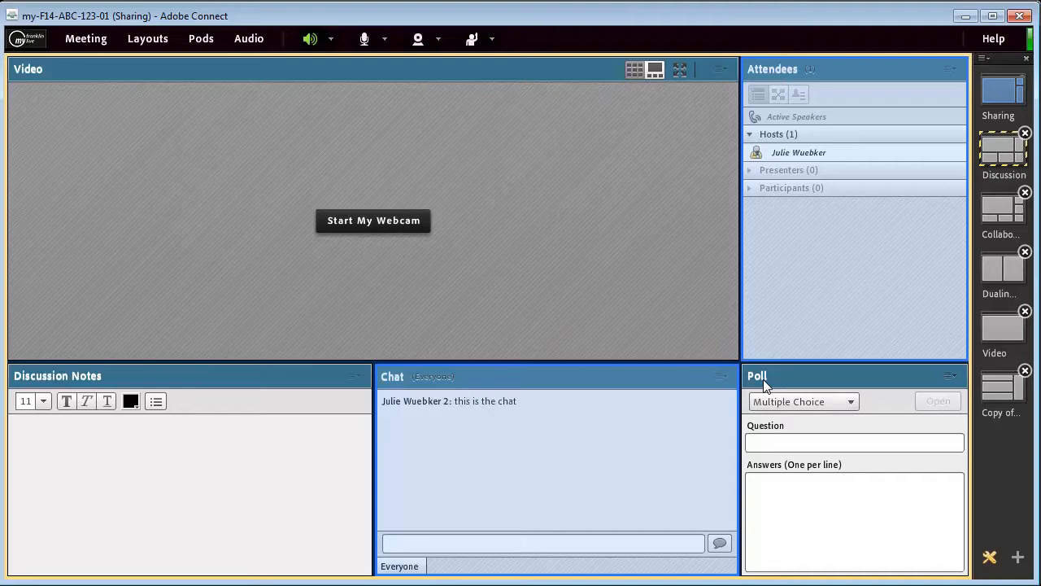
mouse_move(773, 400)
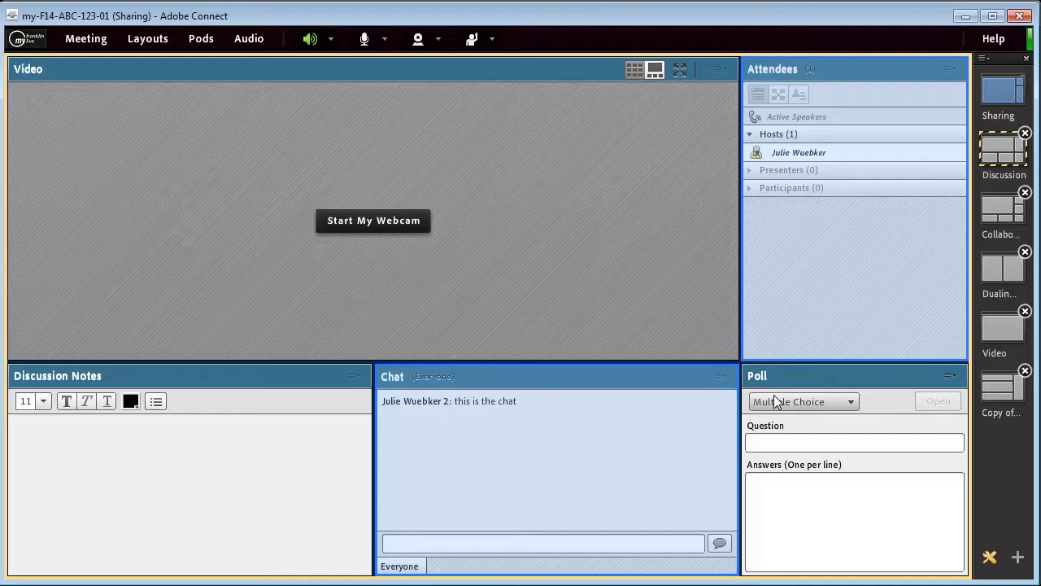
mouse_move(862, 306)
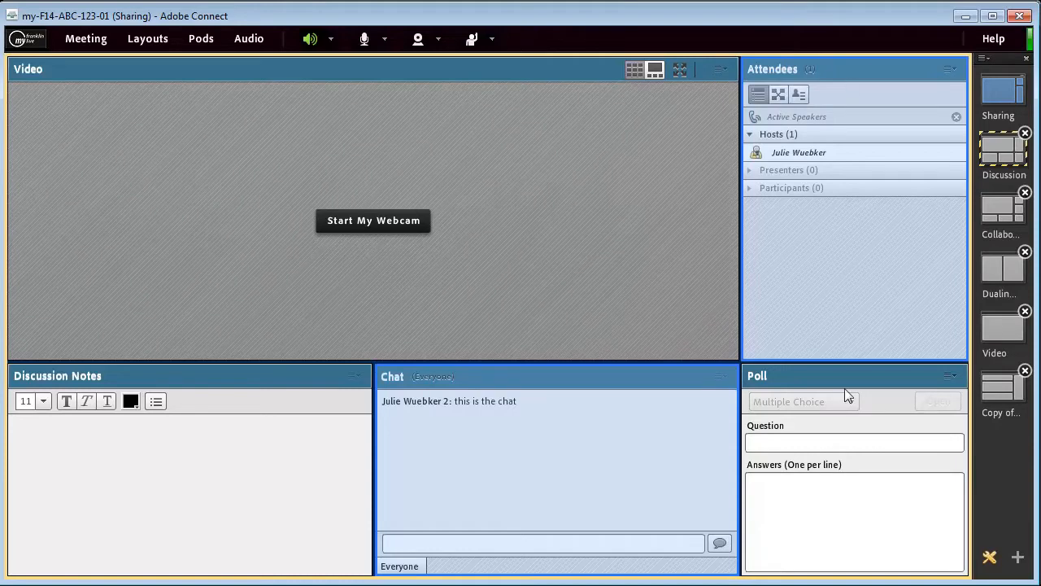
- Hide the Poll pod and stretch the Chat pod to the layout's right edge
click(950, 375)
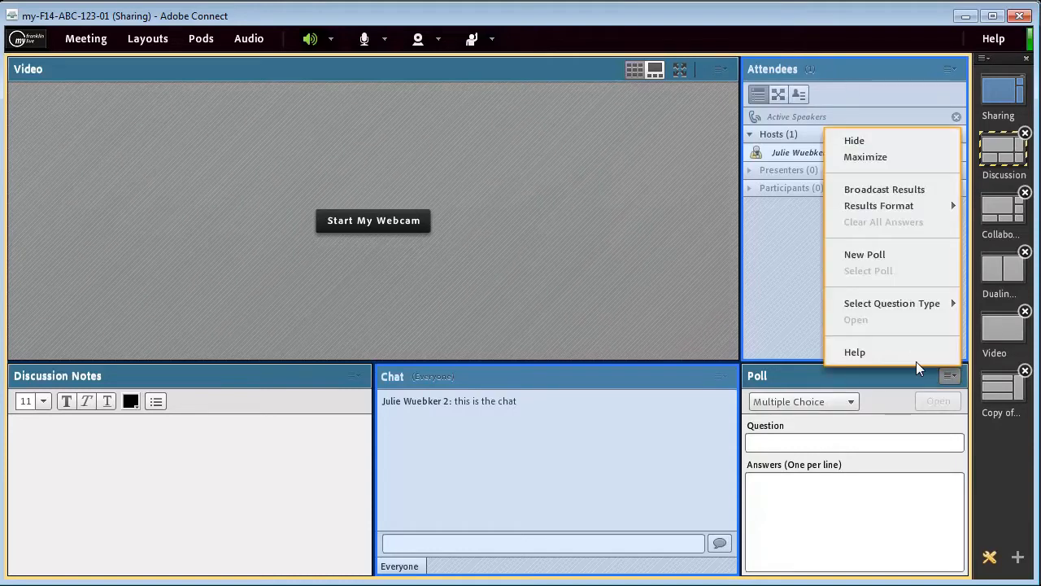
mouse_move(878, 351)
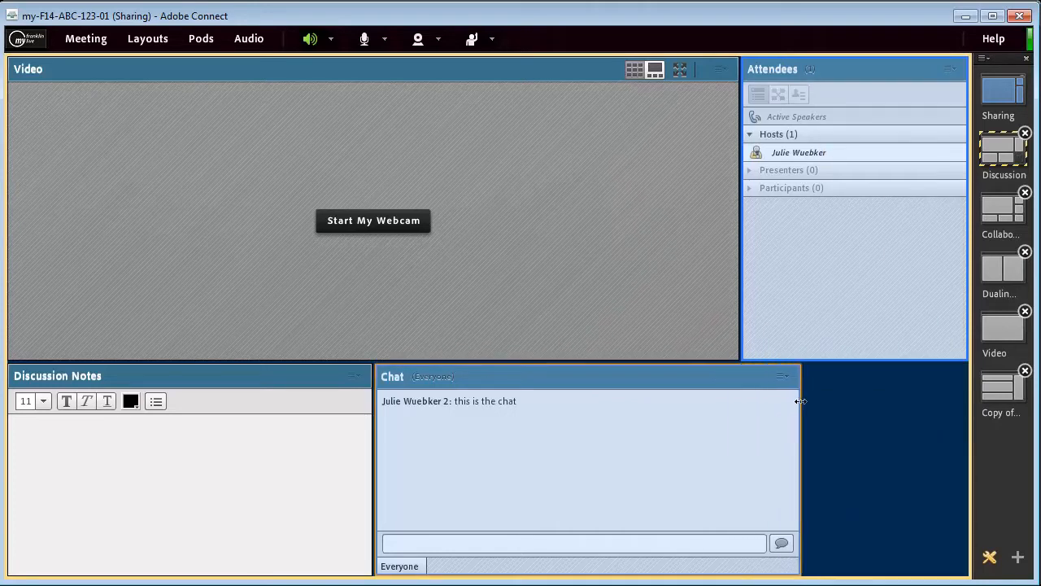
drag(800, 400, 963, 400)
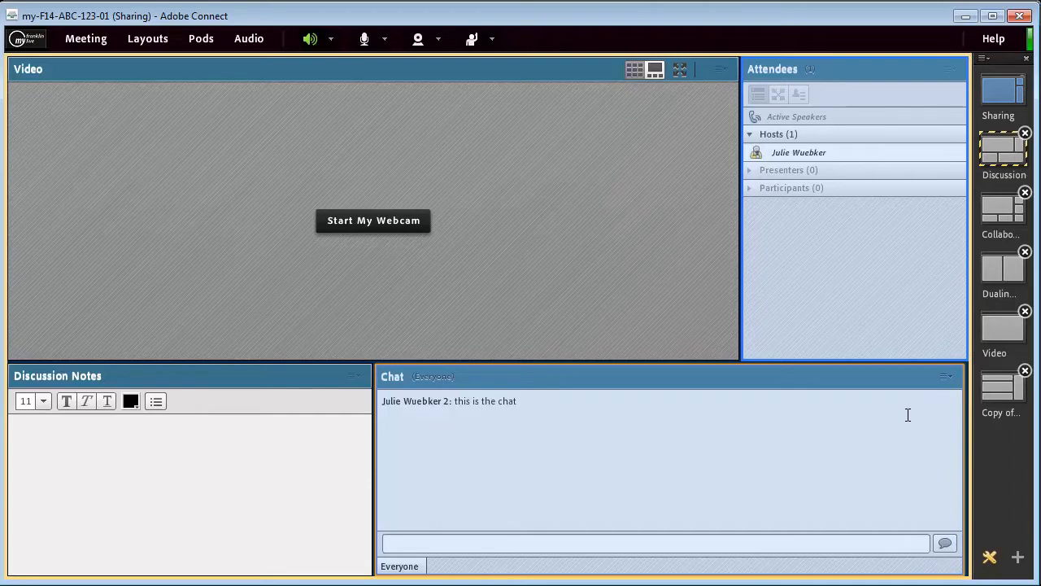
mouse_move(871, 384)
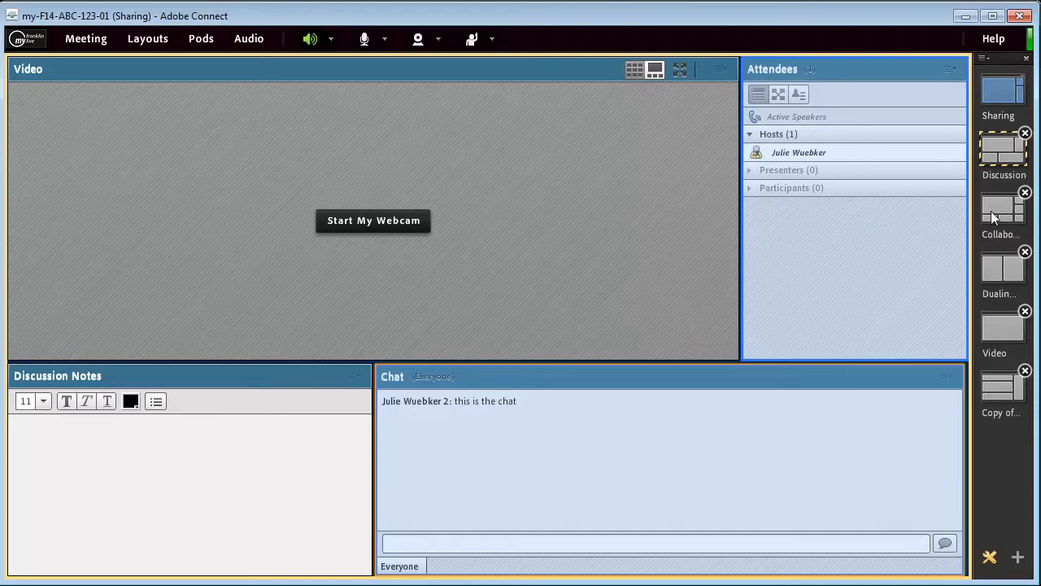
- Preview the Collaboration layout, then the Dualing layout with Chat 8 and Chat 9 side by side
click(1002, 209)
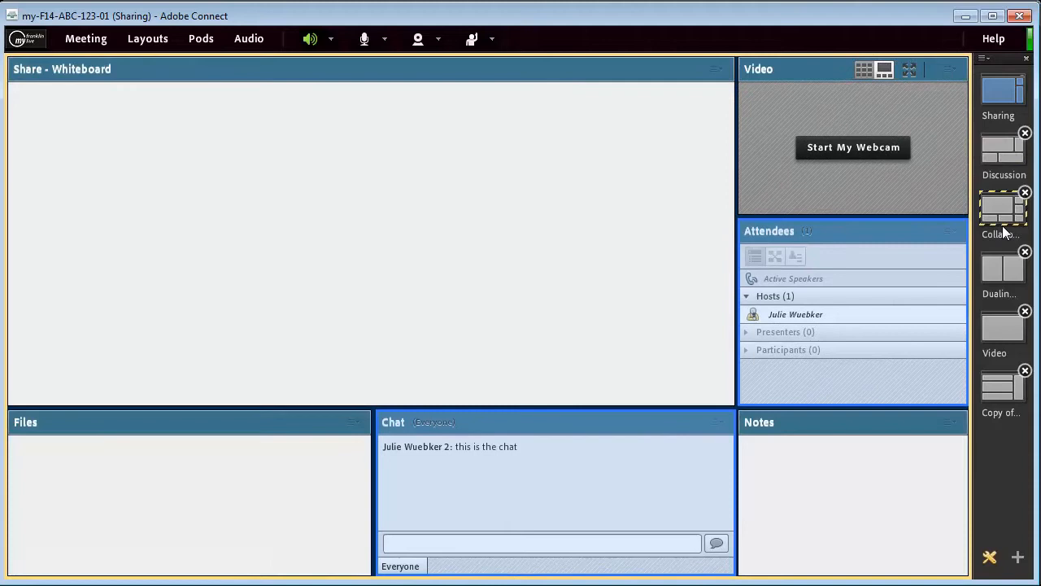
click(1002, 268)
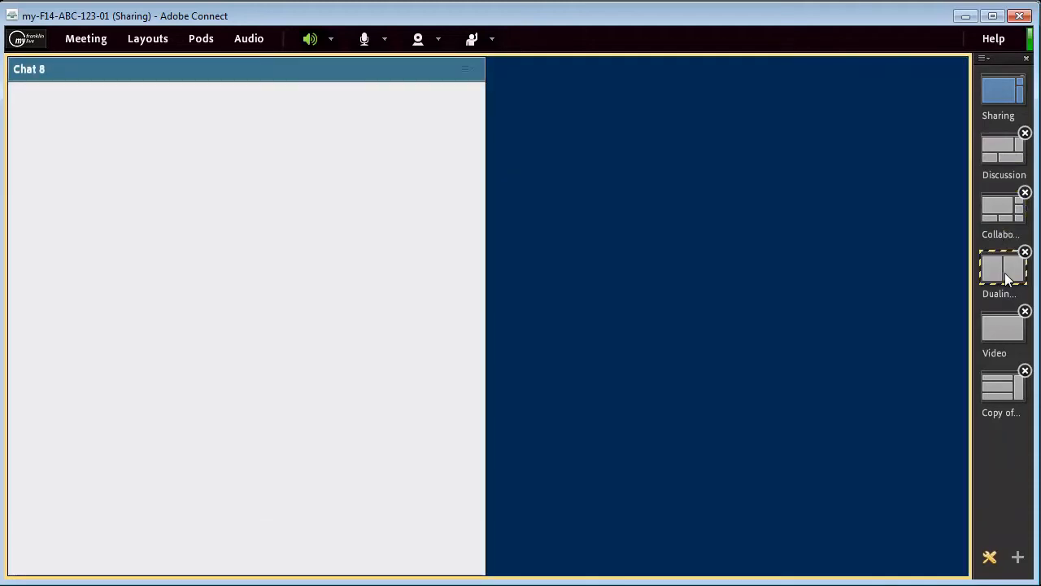
click(1002, 268)
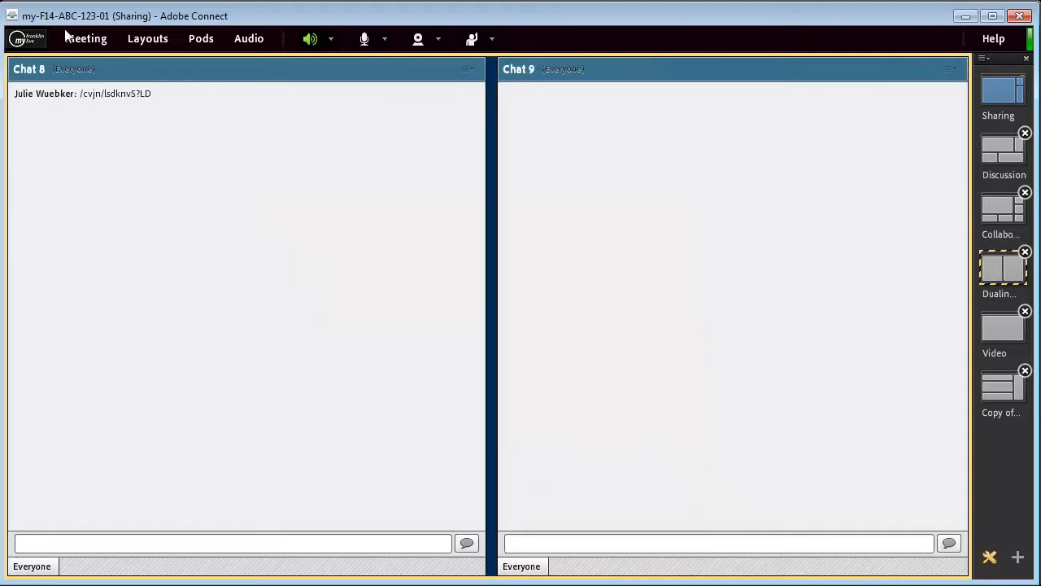
- End Prepare Mode, returning the meeting to the live Sharing layout
click(84, 39)
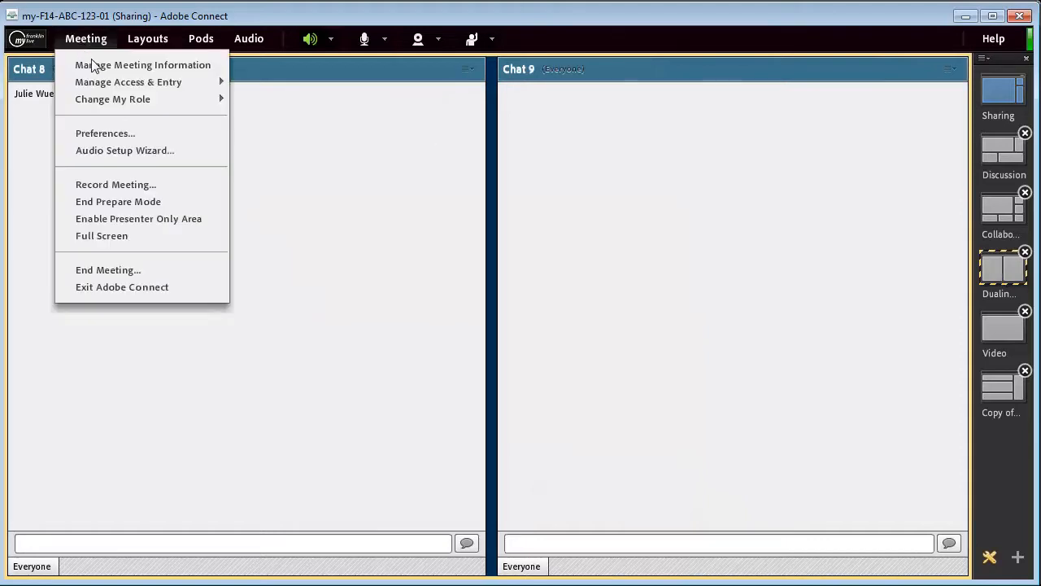
mouse_move(117, 201)
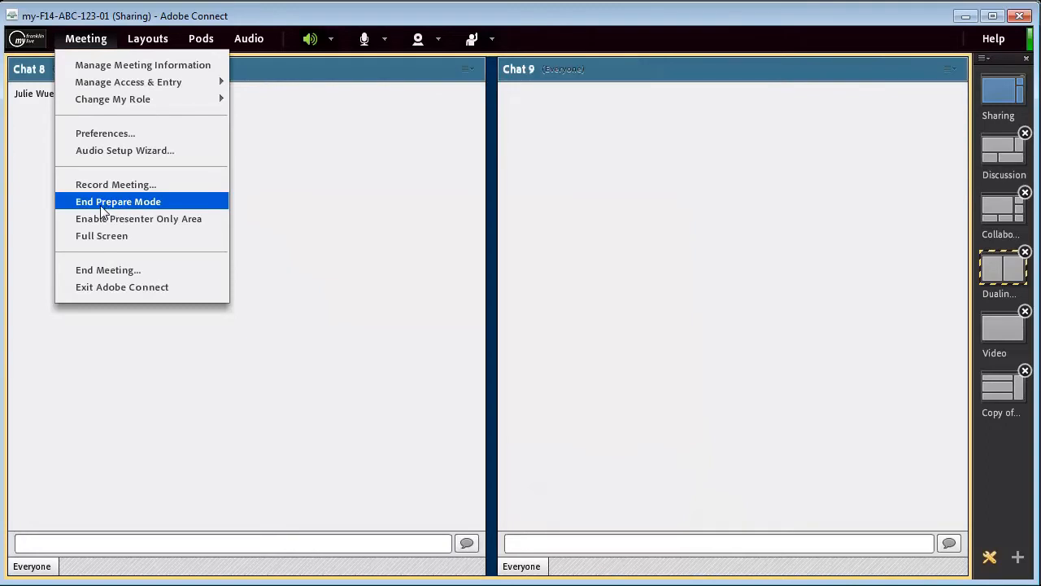
click(117, 201)
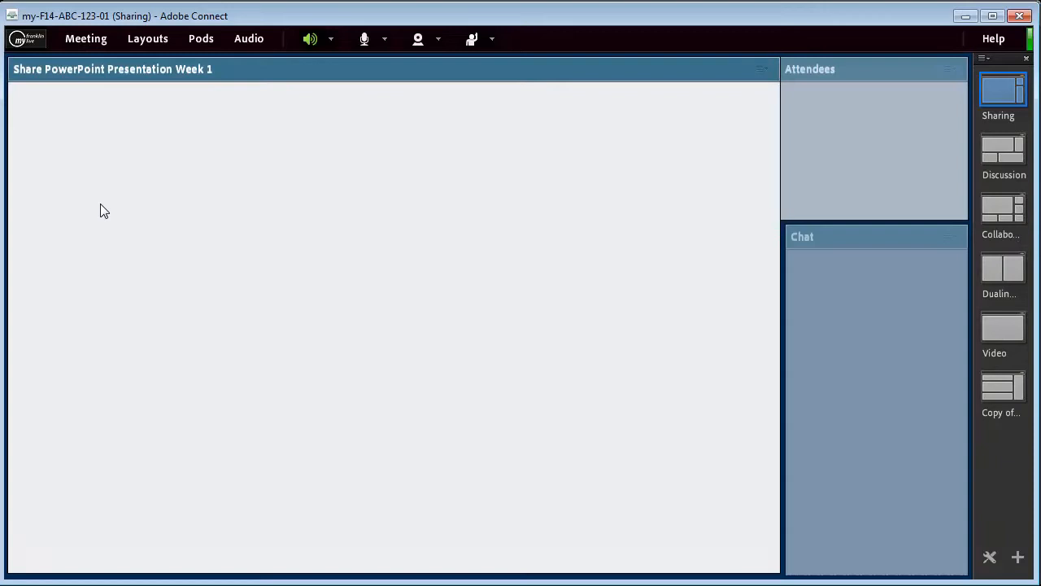